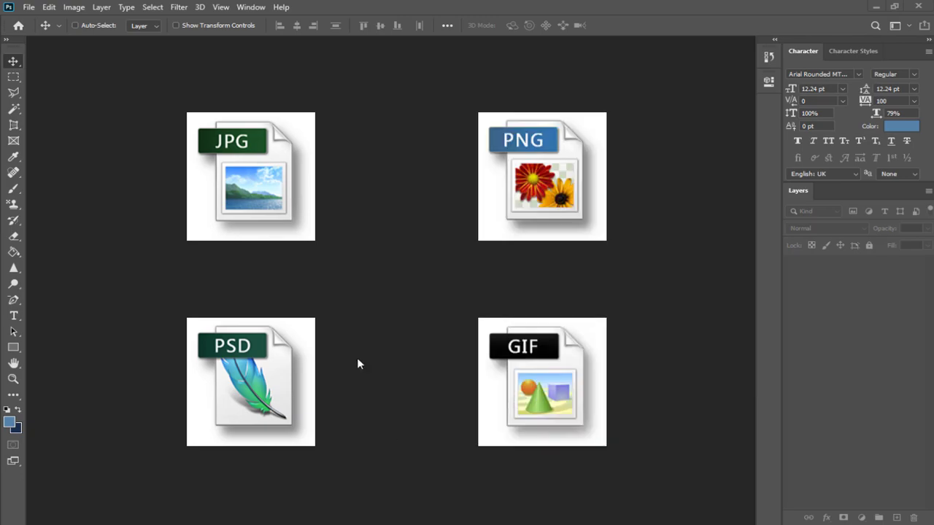
pyautogui.moveTo(350, 343)
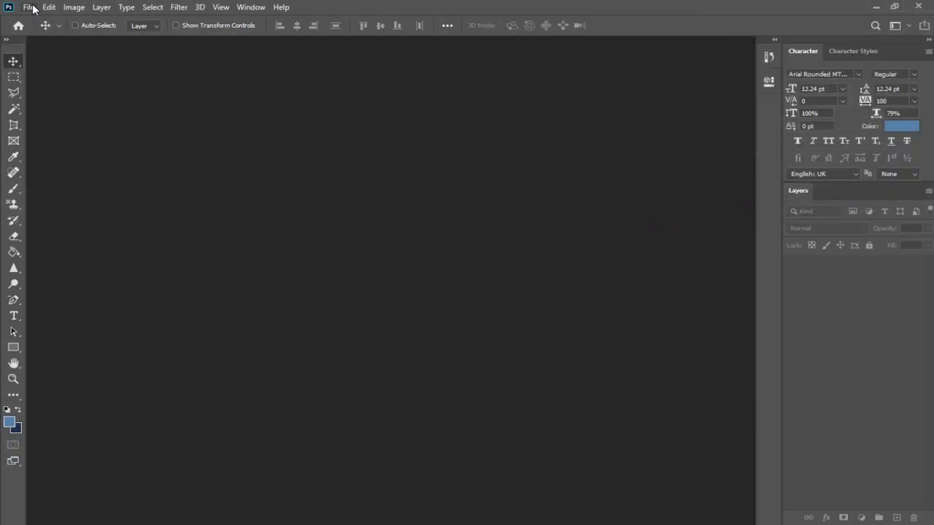
# Step: Start a PDF Presentation from the File menu's Automate commands
pyautogui.click(29, 6)
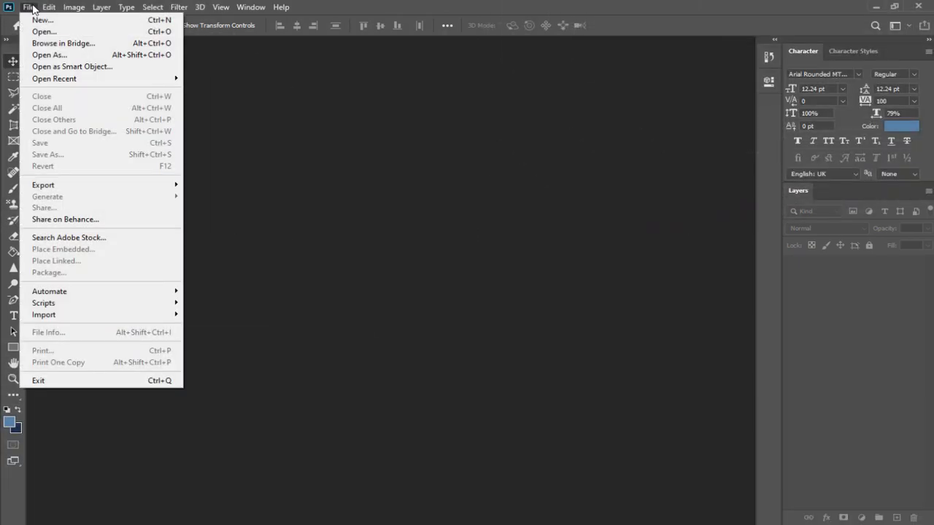
pyautogui.moveTo(58, 145)
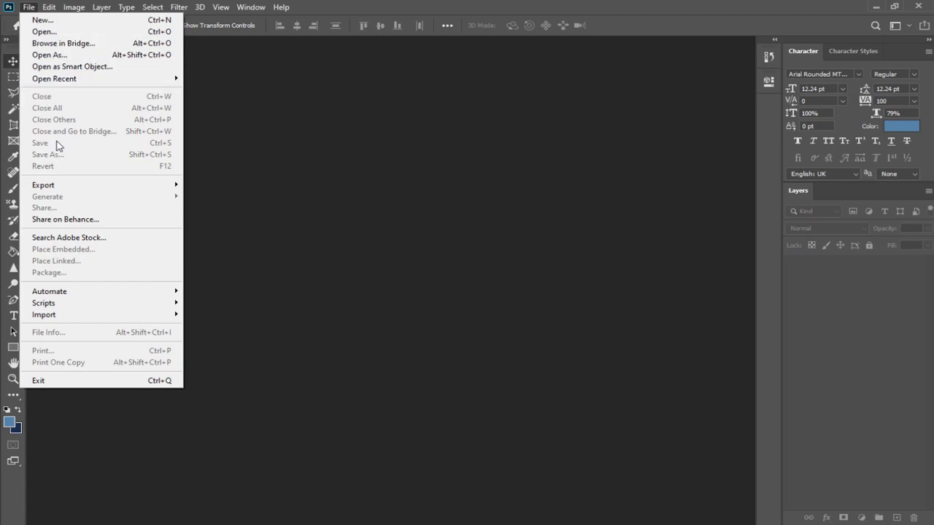
pyautogui.moveTo(50, 292)
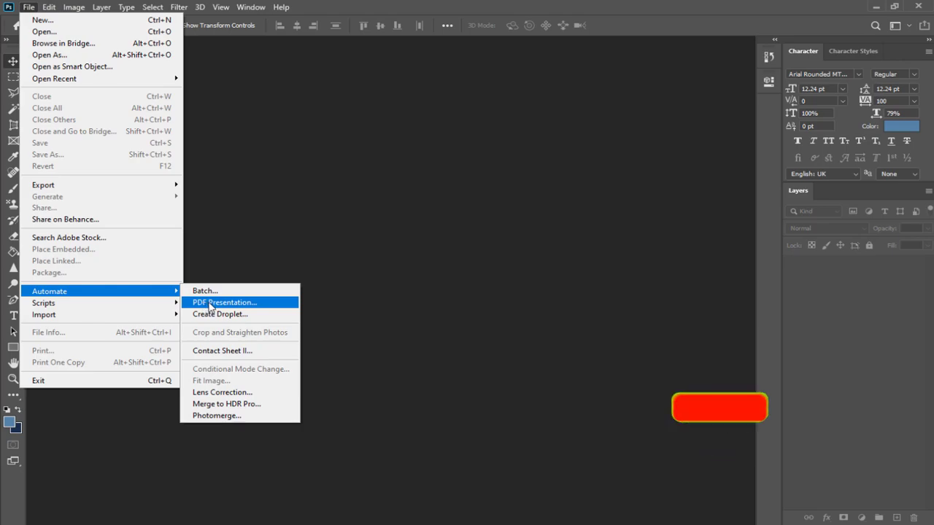
pyautogui.click(224, 302)
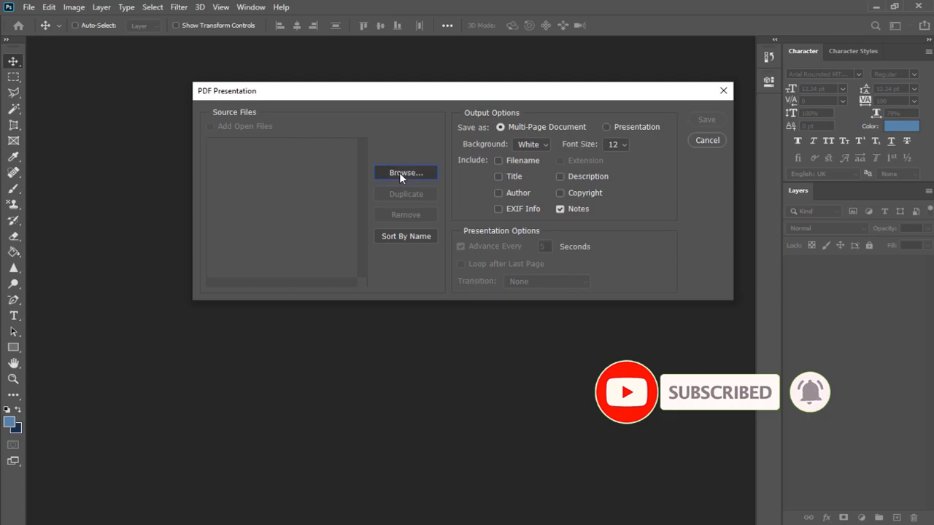
# Step: Browse to the PDF creation folder and load its eleven JPEG images as source files
pyautogui.click(406, 173)
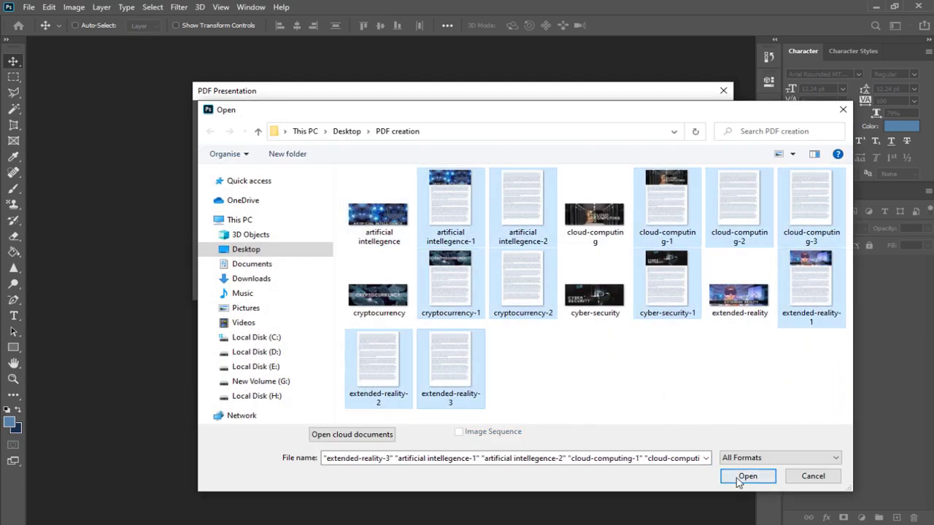
pyautogui.click(747, 475)
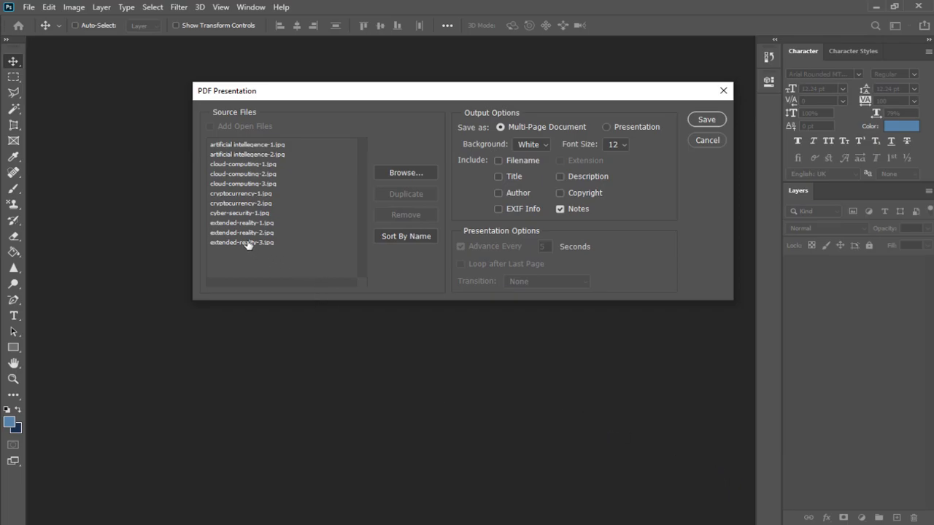
pyautogui.click(248, 203)
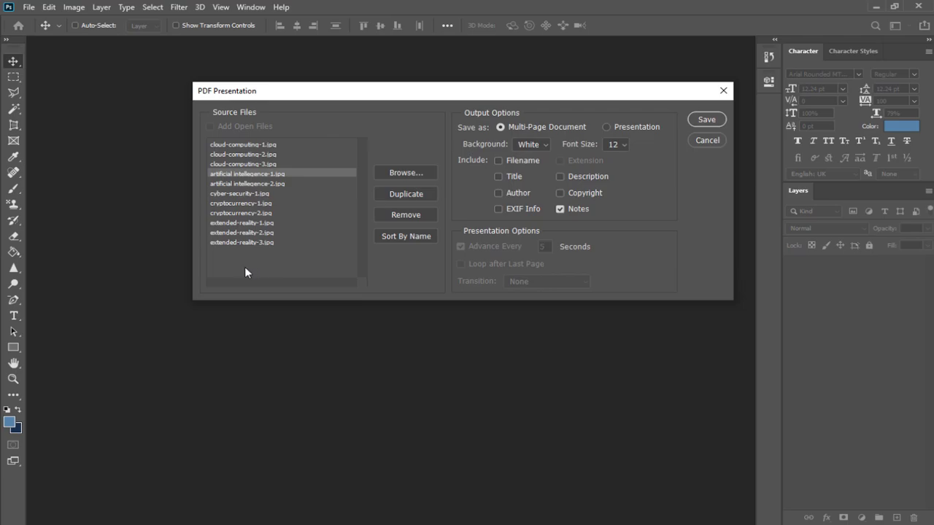
pyautogui.moveTo(534, 136)
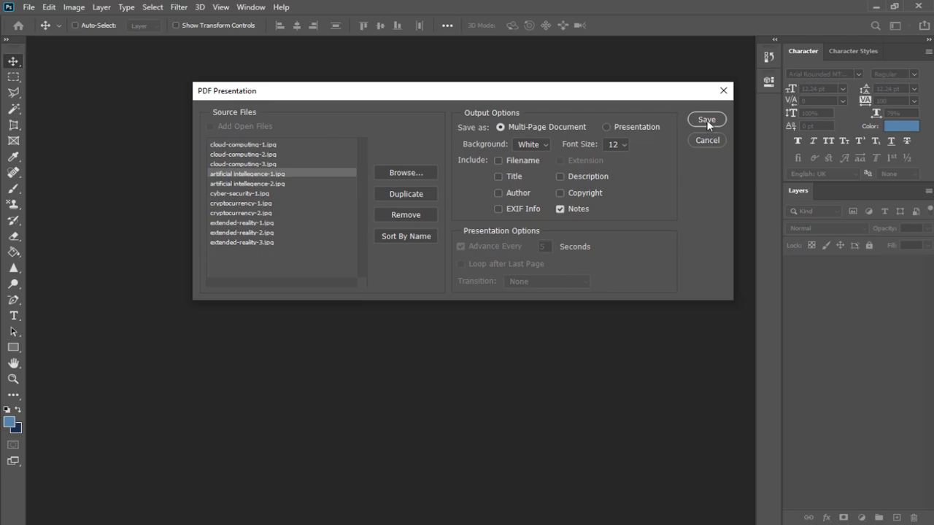
# Step: Save the presentation as Multi-Page-PDF with Acrobat 8 compatibility
pyautogui.click(707, 119)
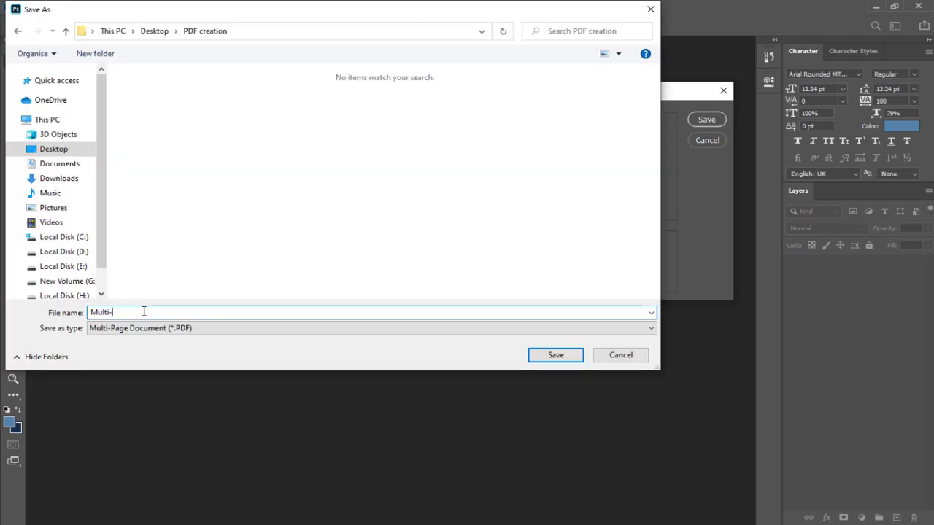
pyautogui.click(555, 355)
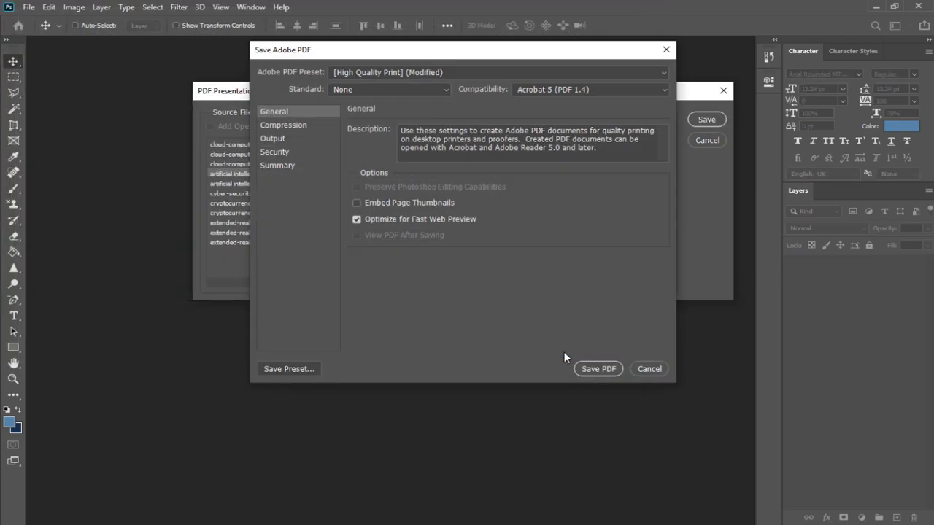
pyautogui.click(589, 89)
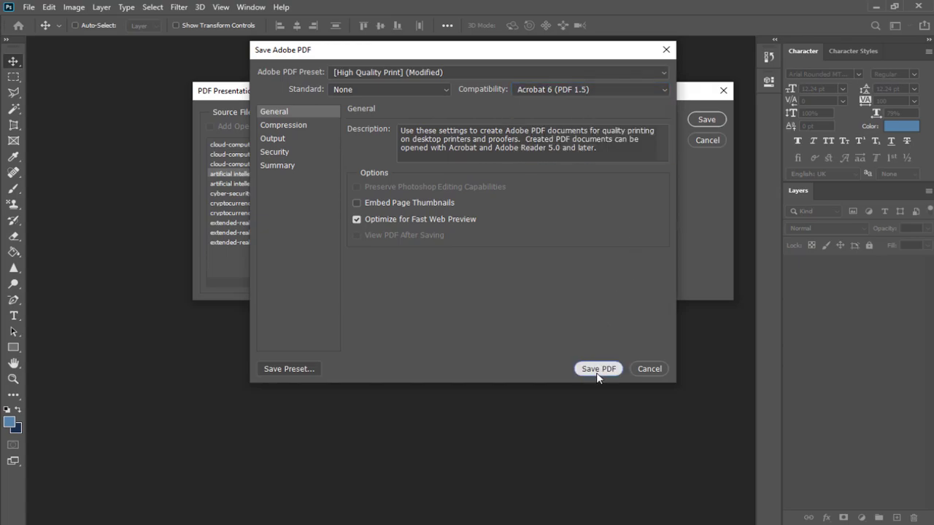
pyautogui.click(598, 368)
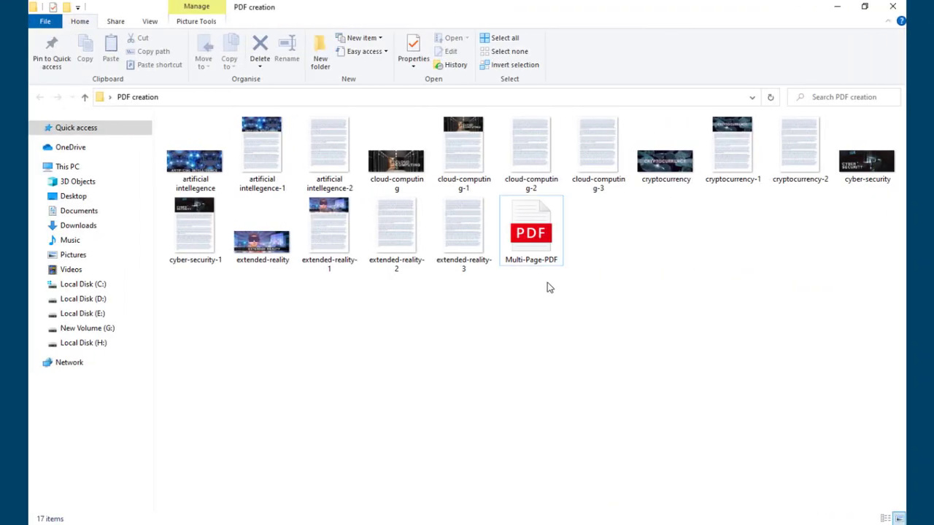
# Step: View the new Multi-Page-PDF in the browser and page through its 11 pages
pyautogui.doubleClick(531, 232)
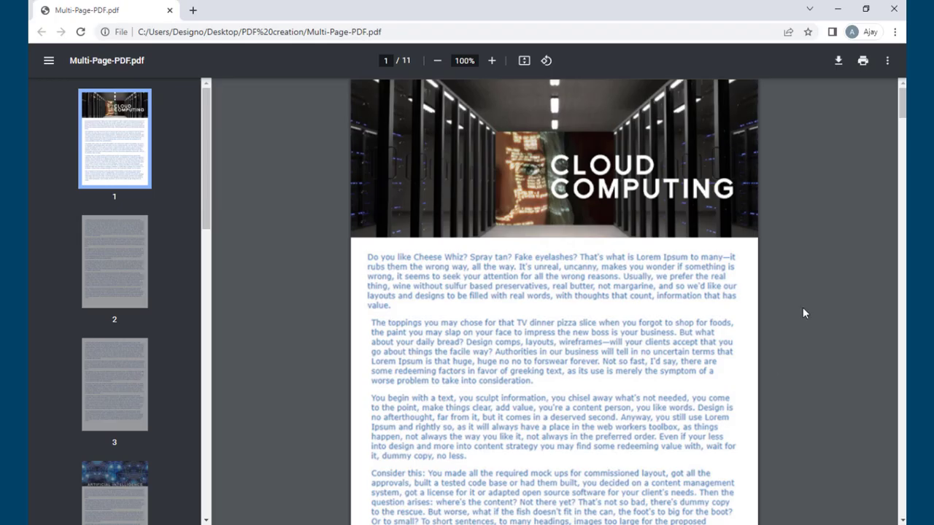
pyautogui.scroll(-3)
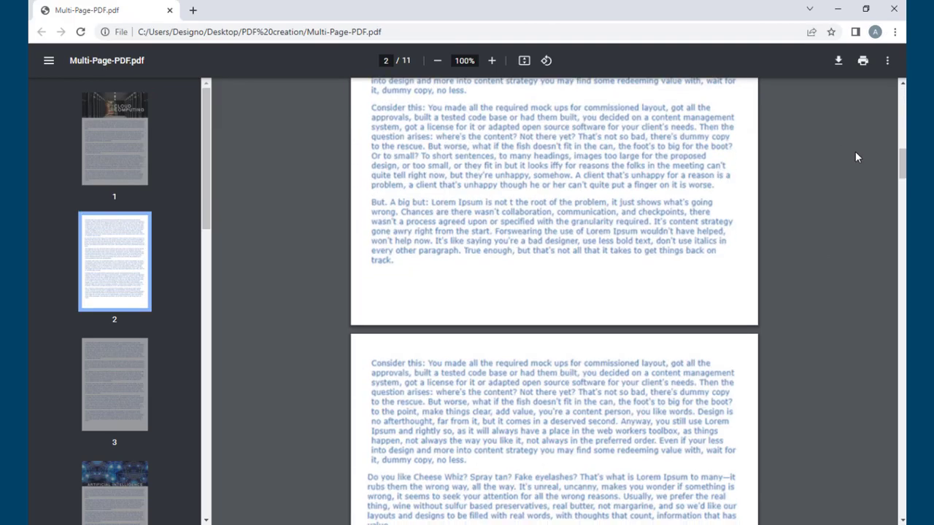